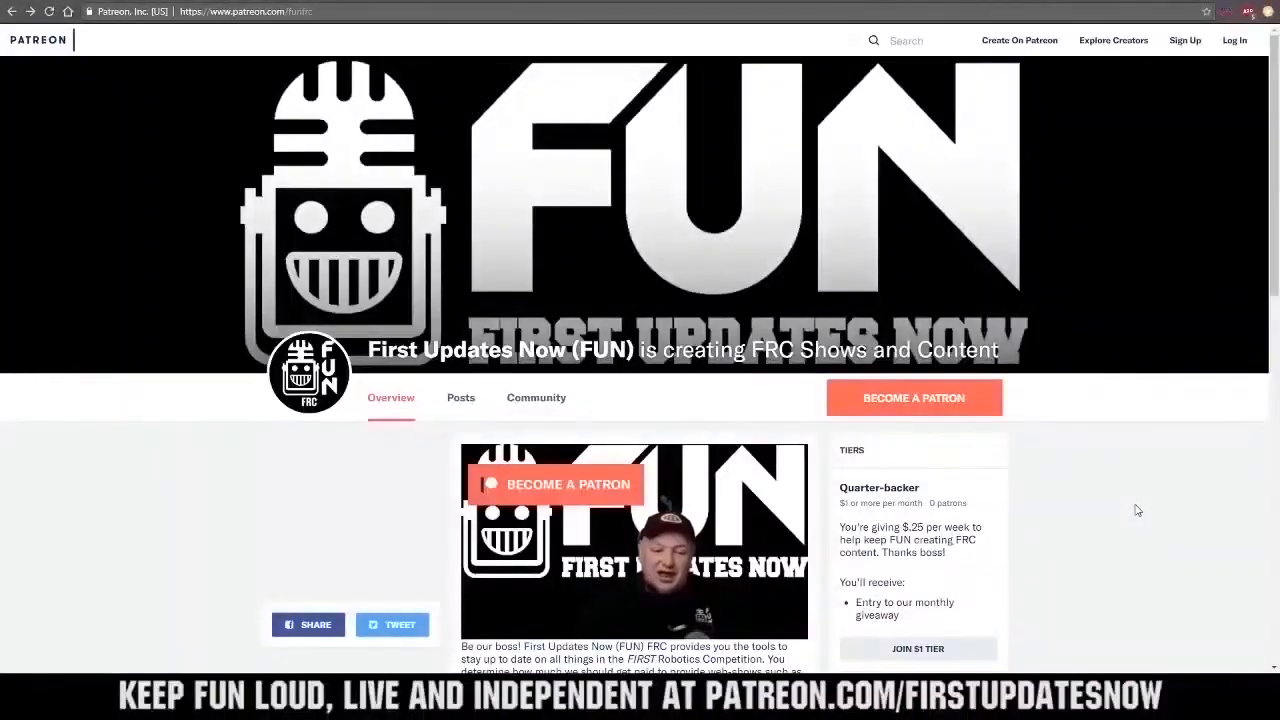
Step: Start becoming a First Updates Now patron, then show the Twitch channel's Prime and $4.99 subscriptions
click(913, 397)
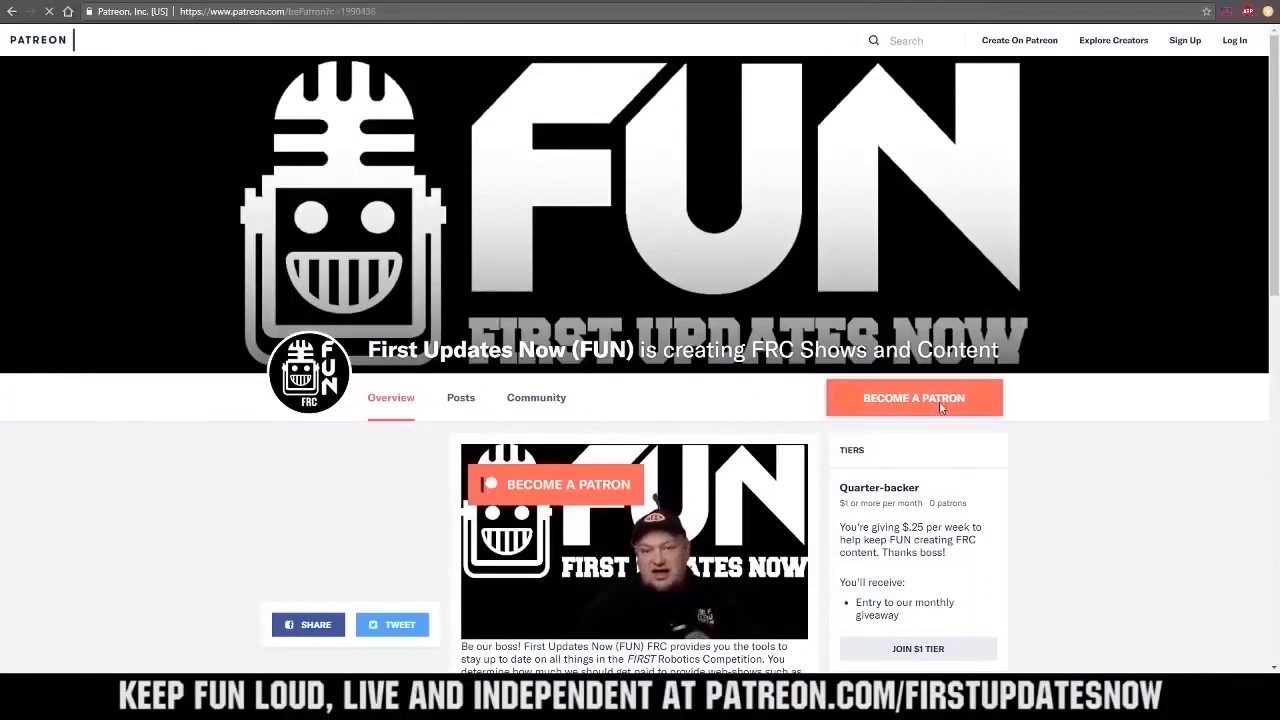
click(914, 397)
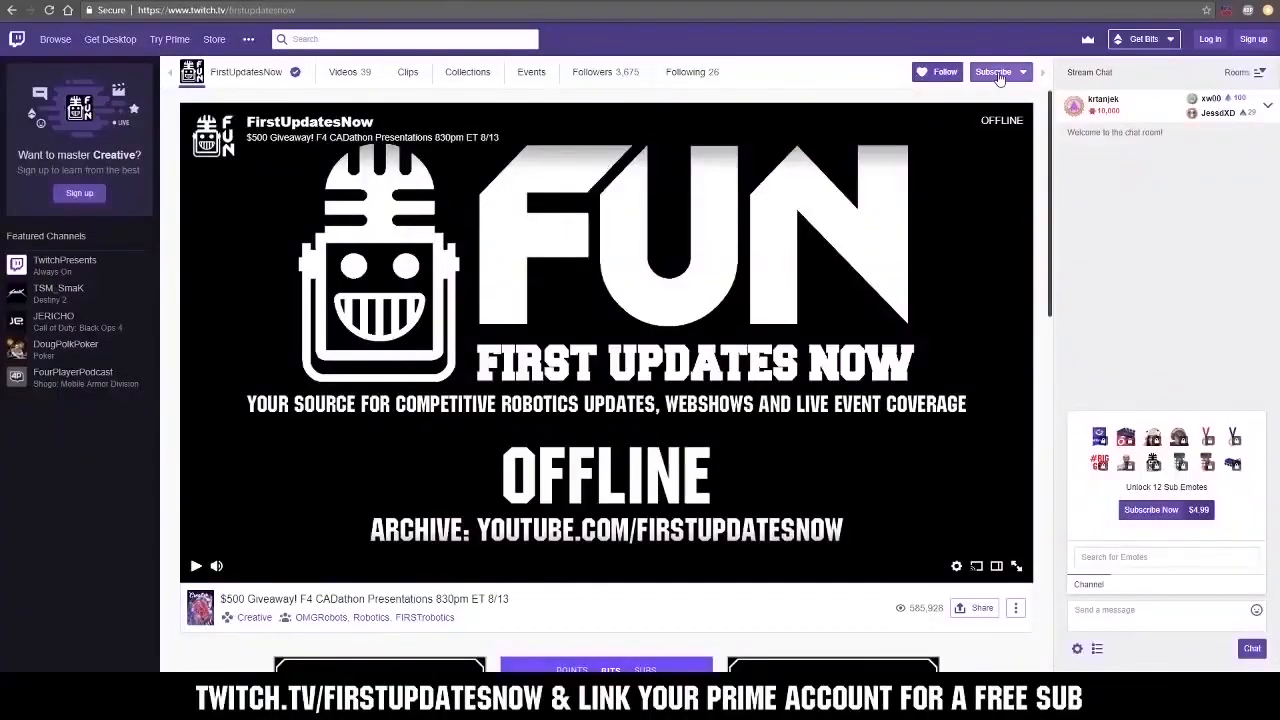
click(993, 71)
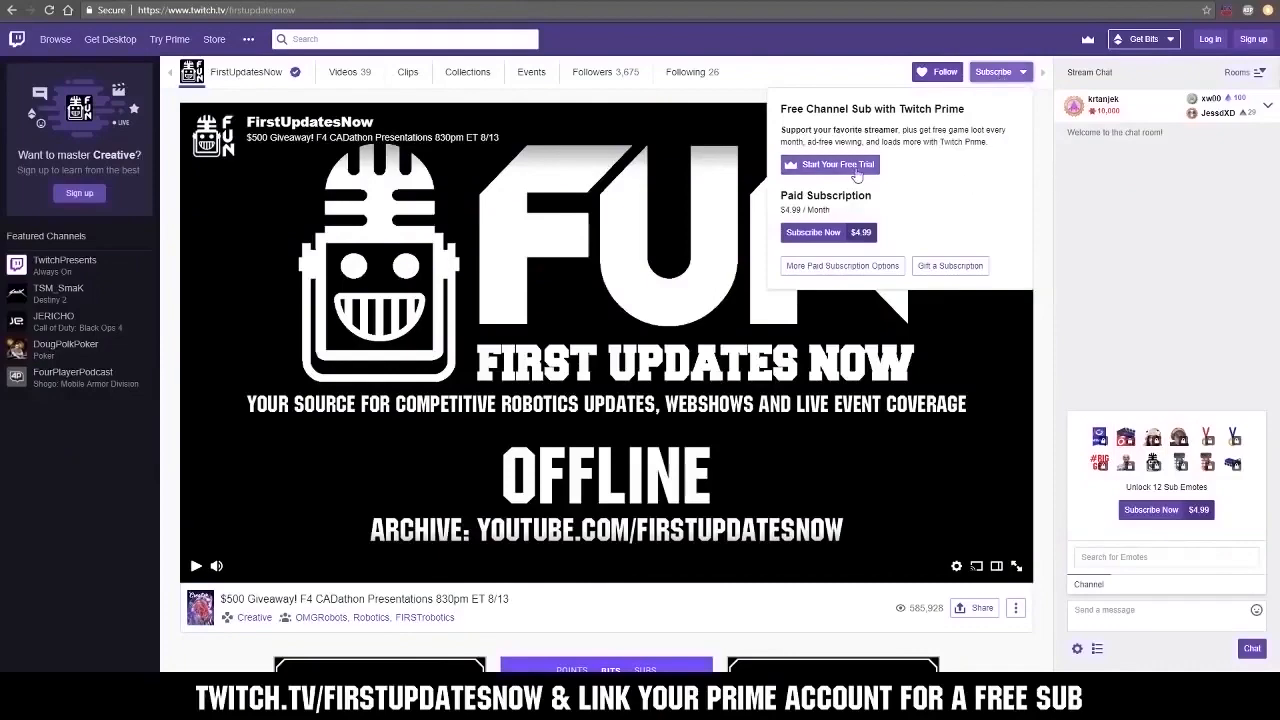